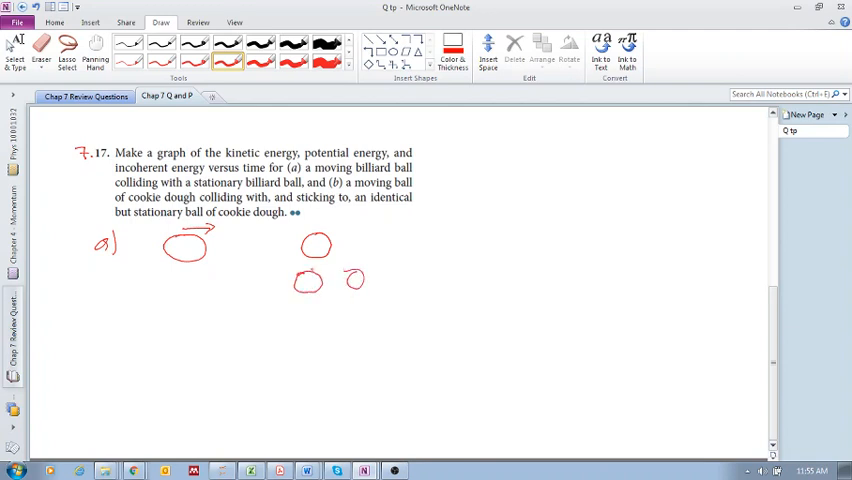
Draw motion arrows under the billiard balls and label the collision 'elastic'
drag(316, 276, 370, 264)
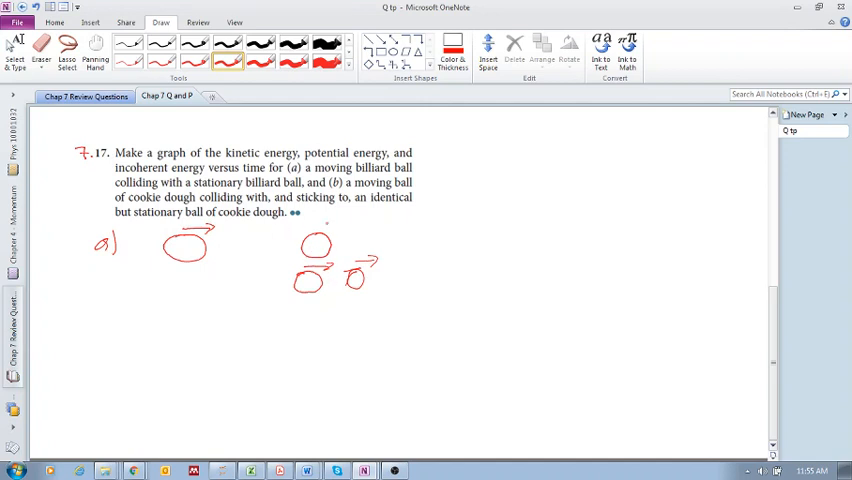
drag(330, 222, 360, 222)
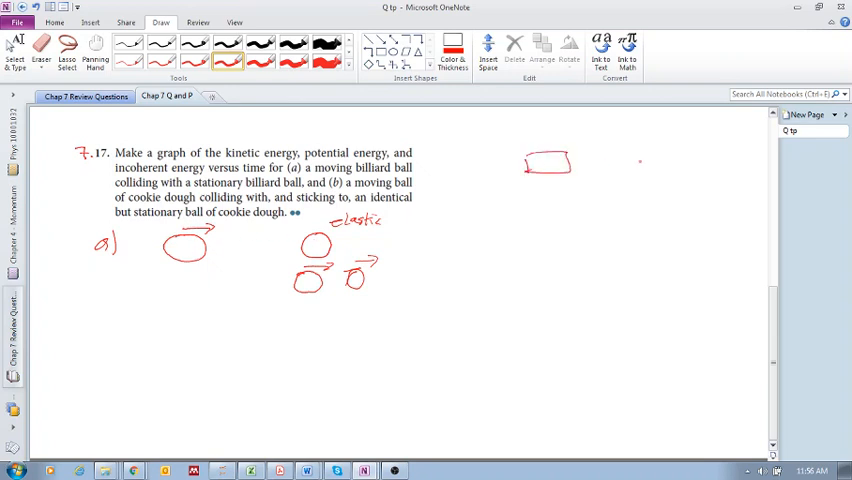
Sketch blocks with a spring bumper approaching, compressing and rebounding, labelled 'elastic'
drag(624, 158, 684, 160)
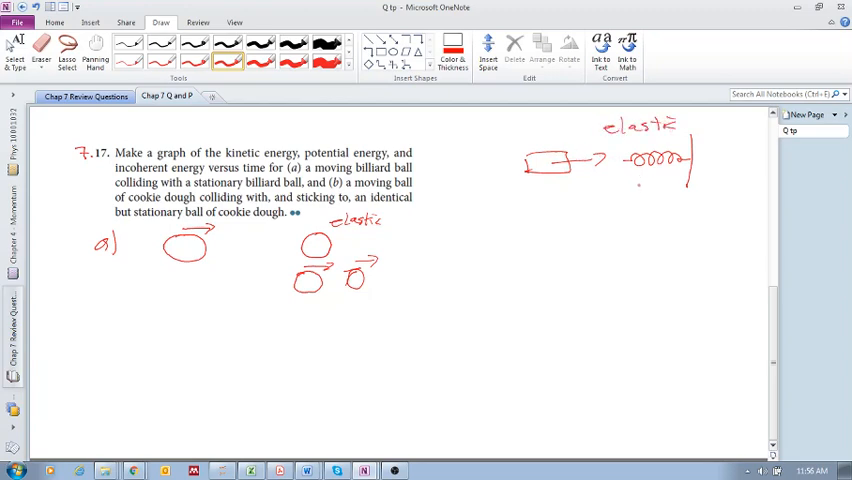
drag(620, 190, 676, 190)
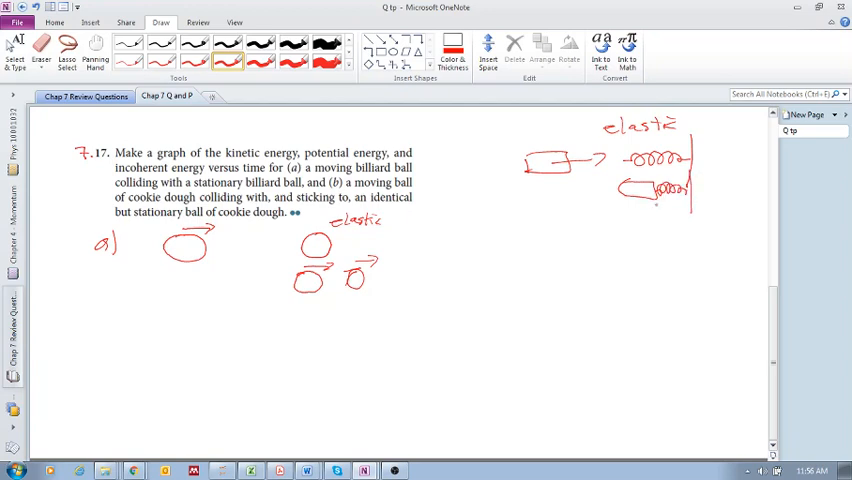
drag(580, 218, 616, 216)
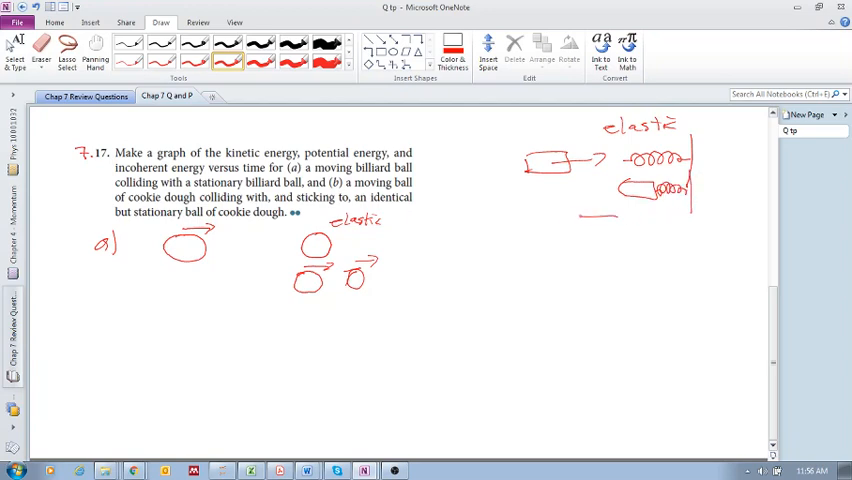
drag(560, 216, 616, 220)
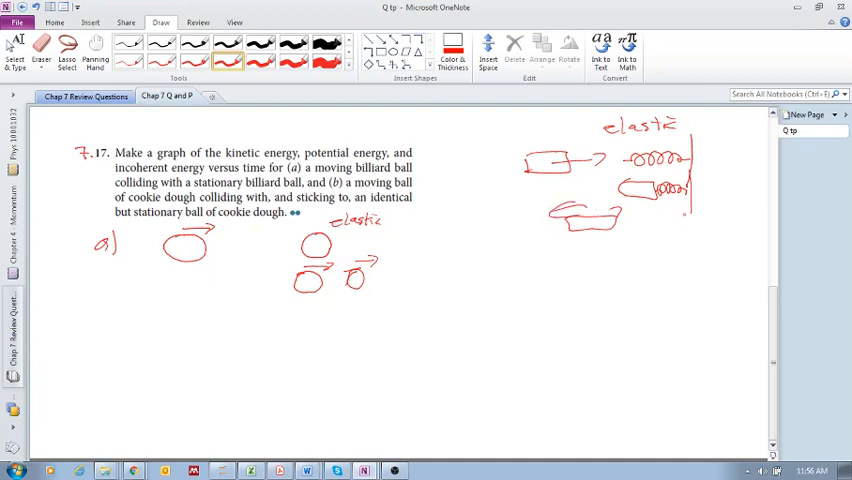
drag(624, 218, 680, 216)
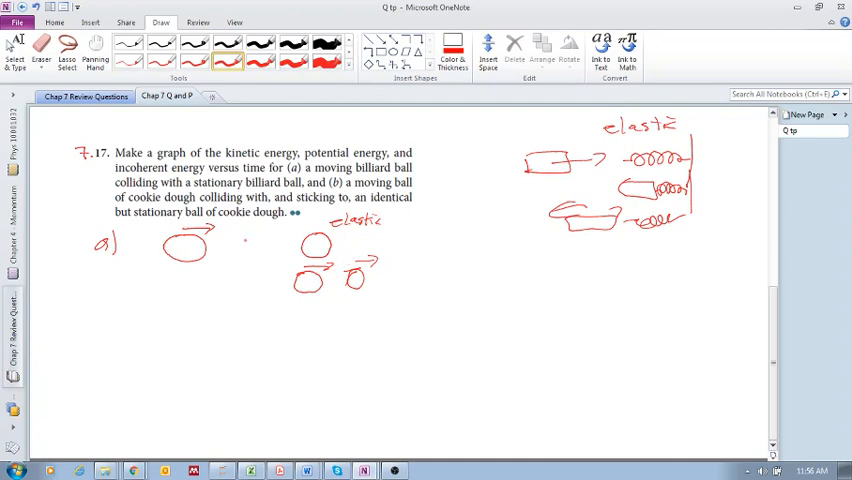
Write K and U by the balls and draw energy-vs-time axes with a dipping K curve
drag(248, 240, 290, 258)
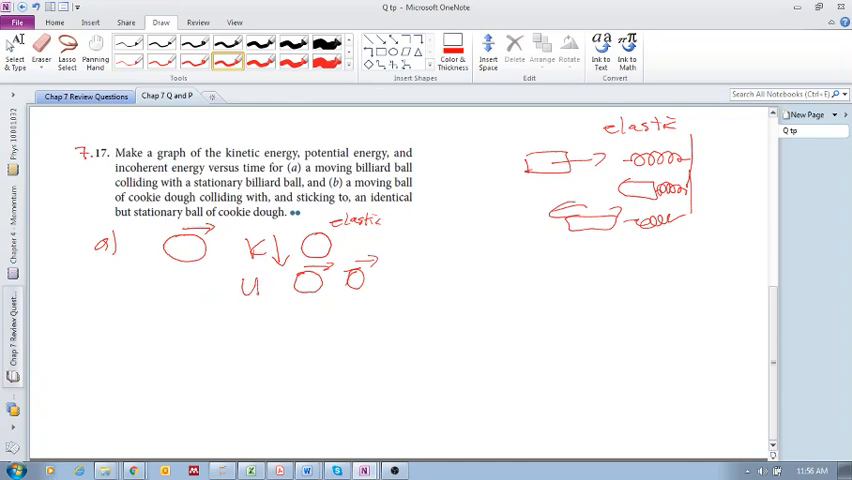
drag(268, 296, 268, 276)
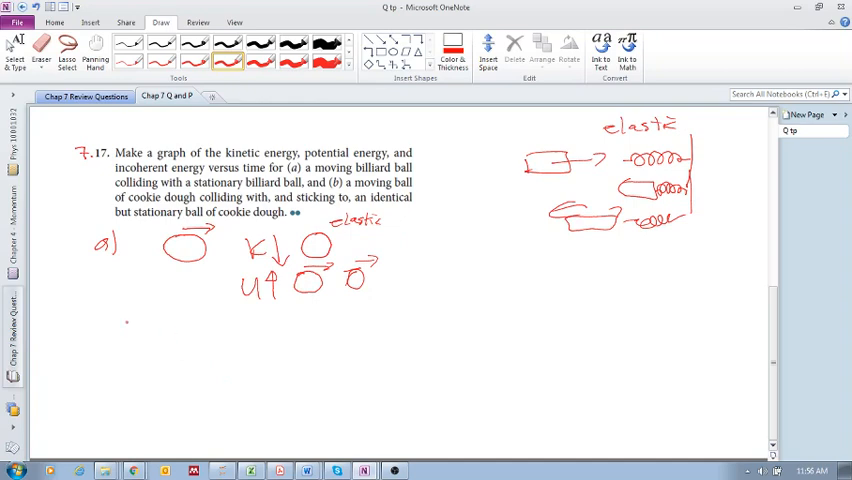
drag(132, 318, 264, 392)
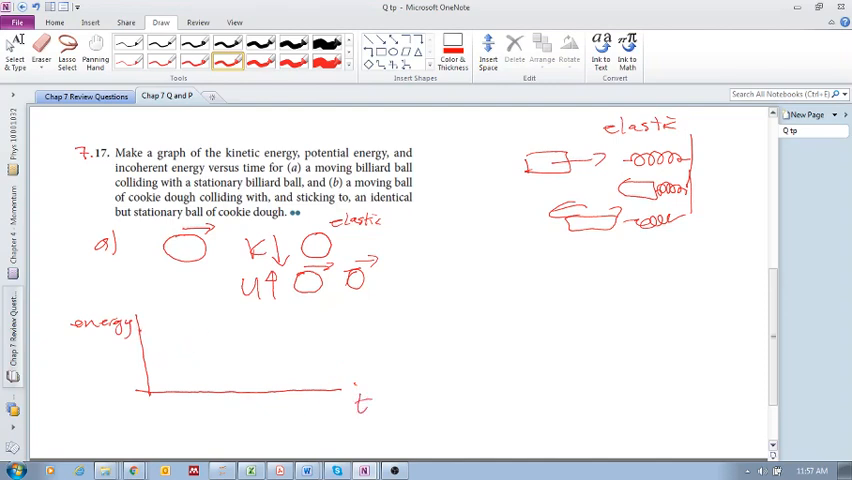
drag(144, 330, 224, 340)
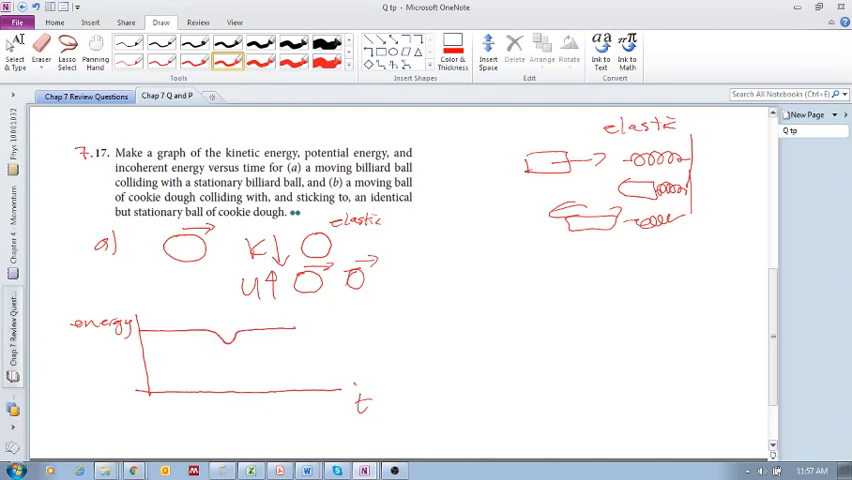
drag(296, 328, 340, 328)
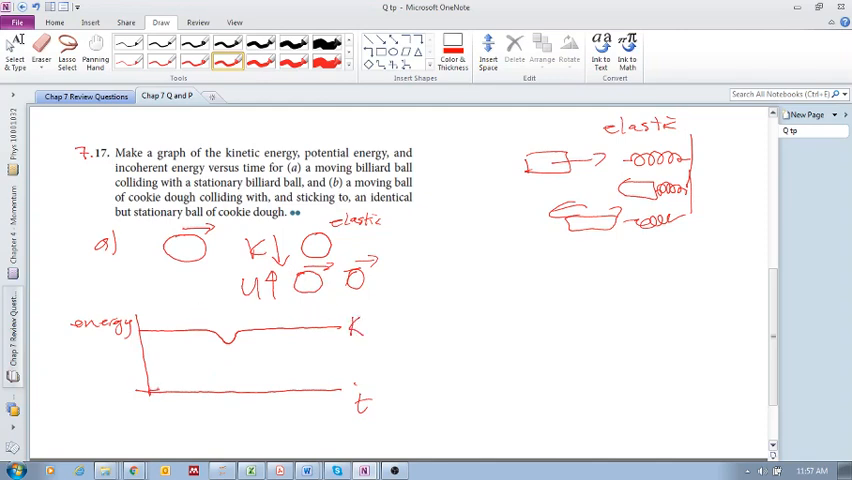
Draw the U curve bumping up at collision under K, then a vertical divider for part (b)
drag(150, 388, 230, 382)
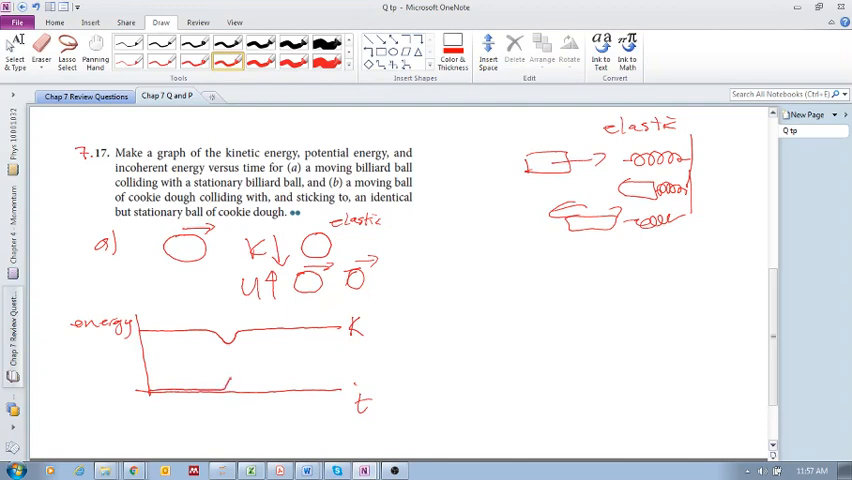
drag(210, 390, 330, 388)
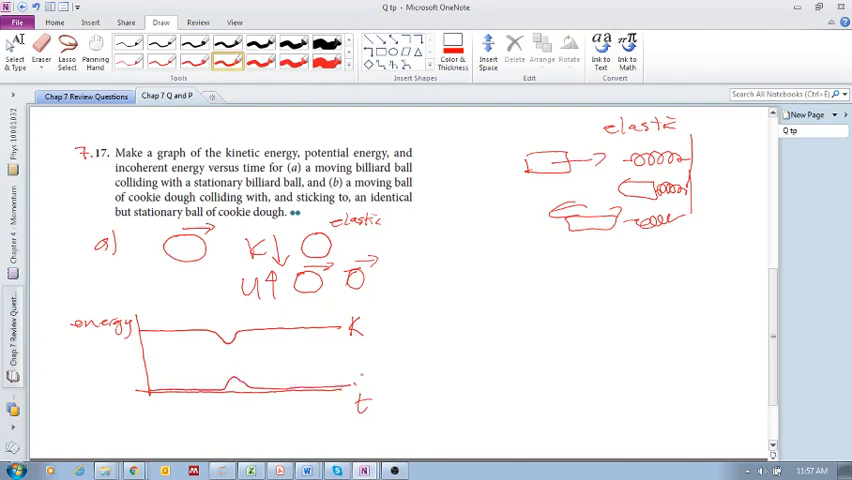
text(u)
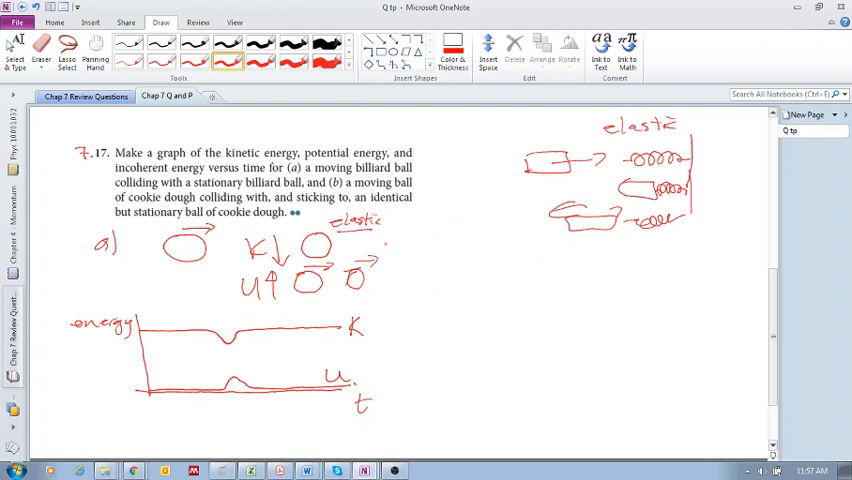
drag(404, 244, 418, 444)
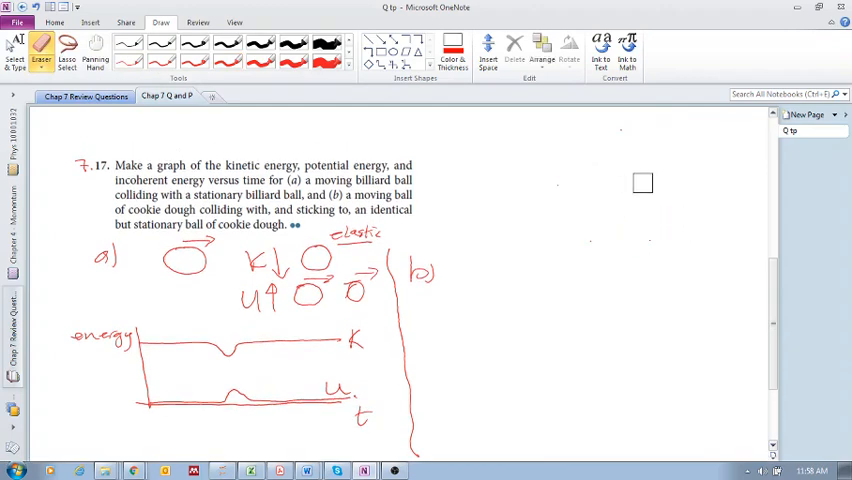
Scroll down to the area beside the part (a) graphs for part (b)
scroll(down, 3)
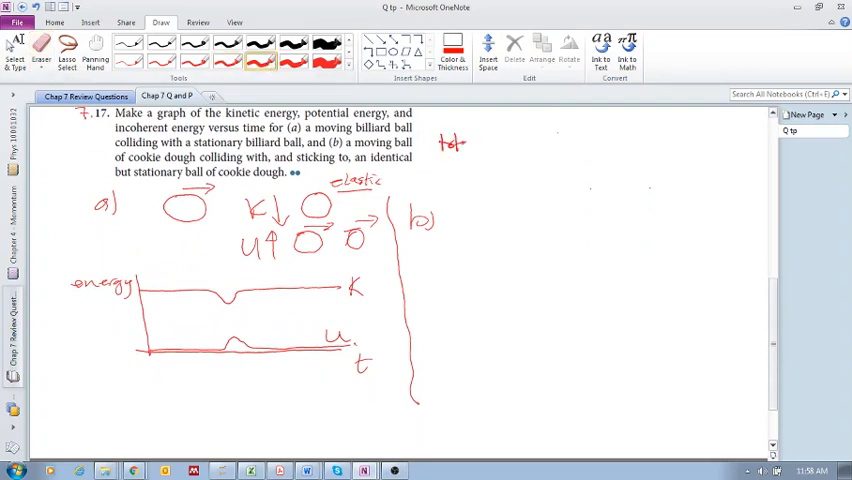
Write 'totally inelastic', sketch the dough balls colliding and sticking, and note 'short time'
drag(460, 144, 530, 144)
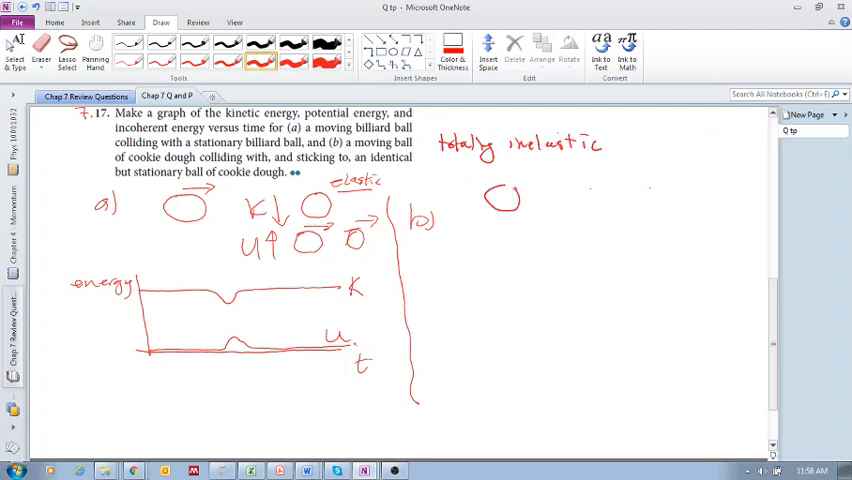
drag(576, 196, 604, 196)
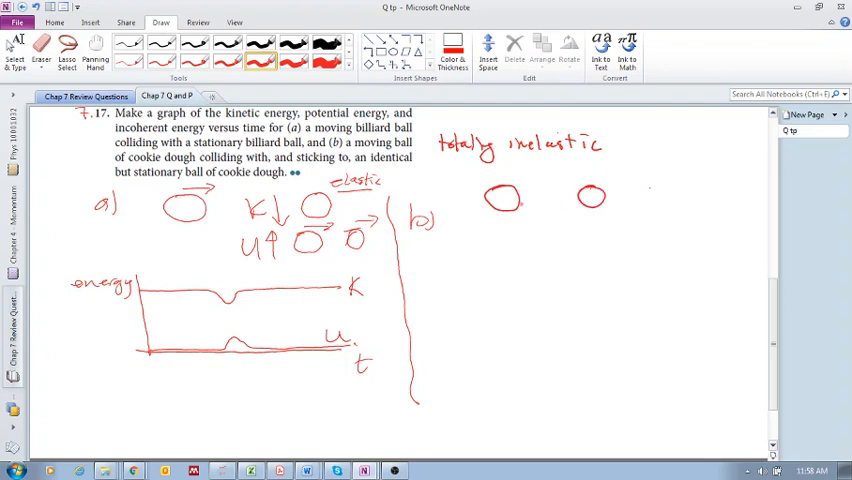
drag(584, 230, 610, 242)
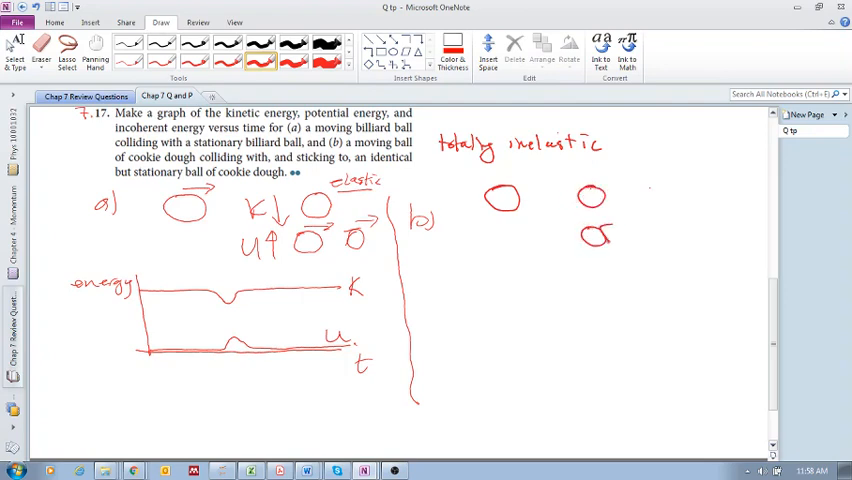
drag(596, 236, 644, 218)
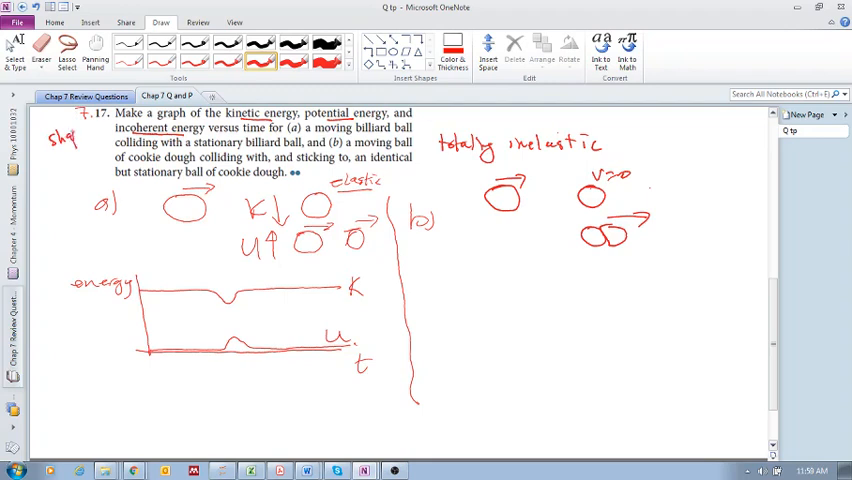
drag(48, 160, 82, 160)
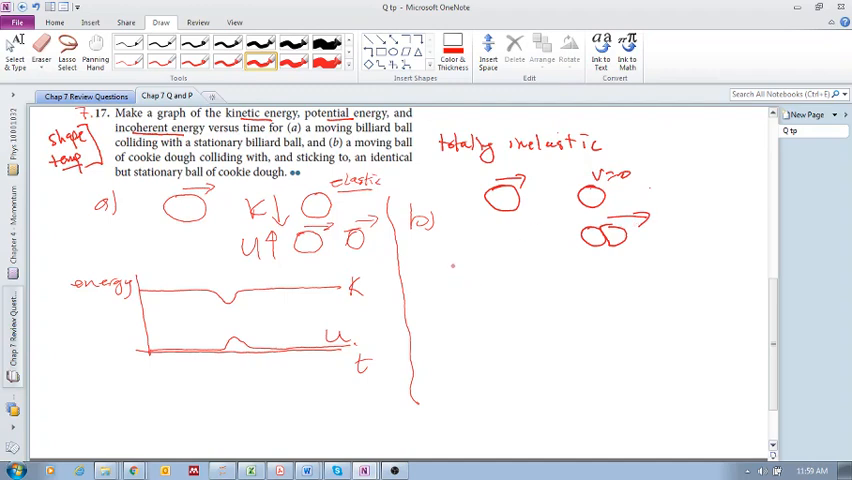
Draw part (b) energy and t axes and begin the K line with its label
drag(460, 264, 466, 356)
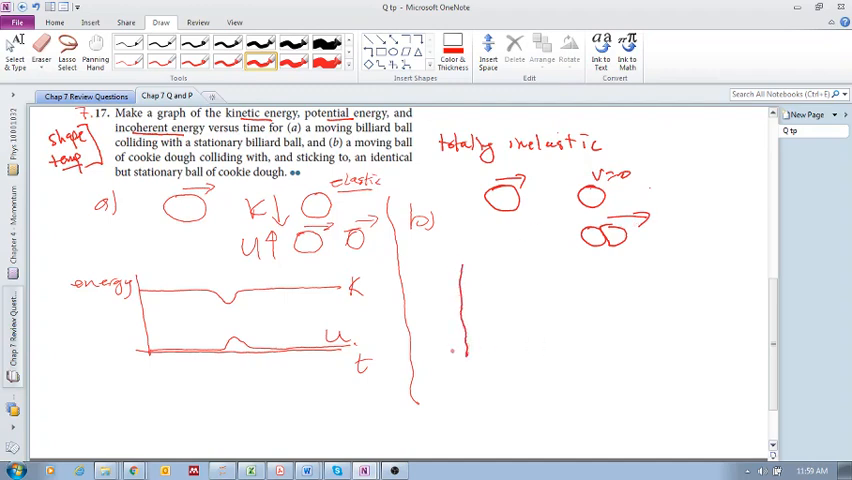
drag(450, 350, 664, 352)
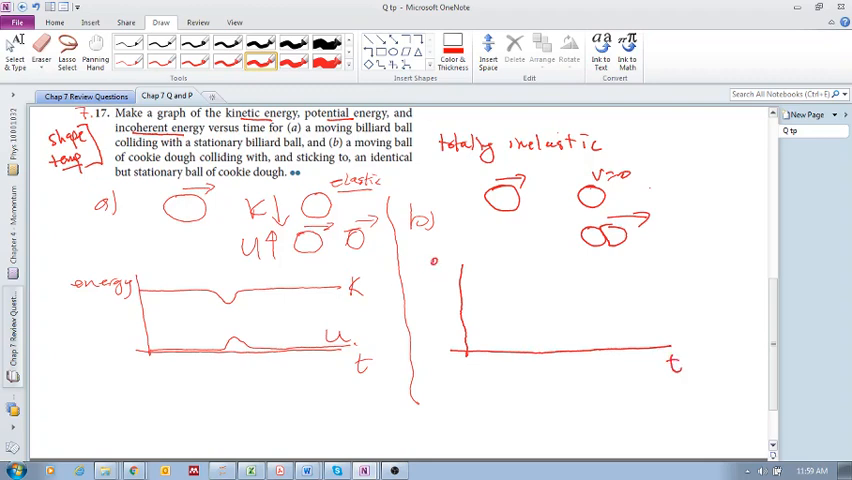
drag(430, 260, 470, 276)
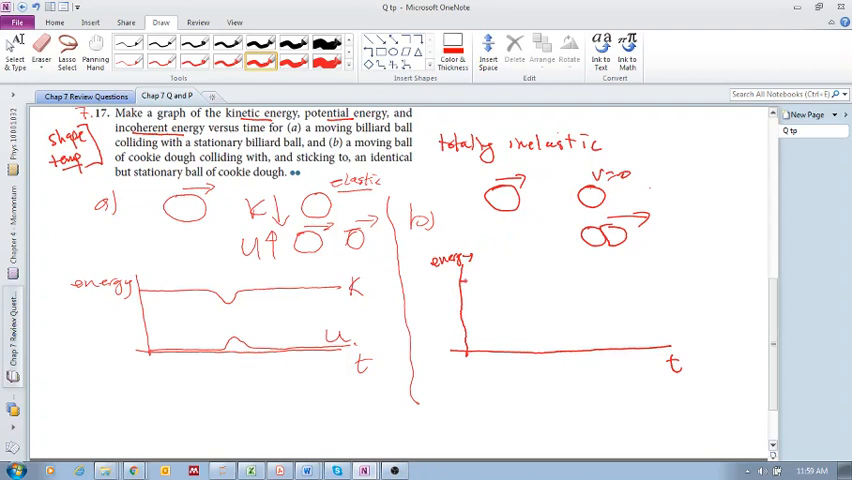
drag(466, 280, 530, 278)
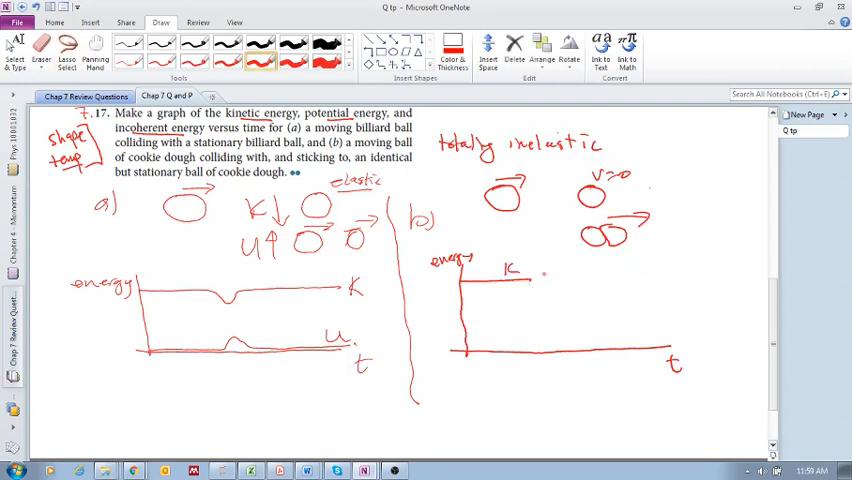
Draw K dropping to near zero after collision and a U curve with a small bump, labelled U
drag(530, 270, 540, 316)
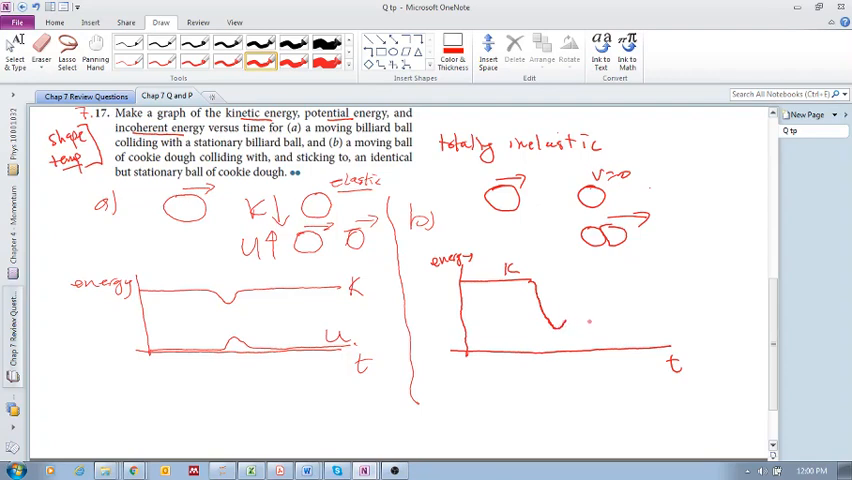
drag(550, 320, 590, 318)
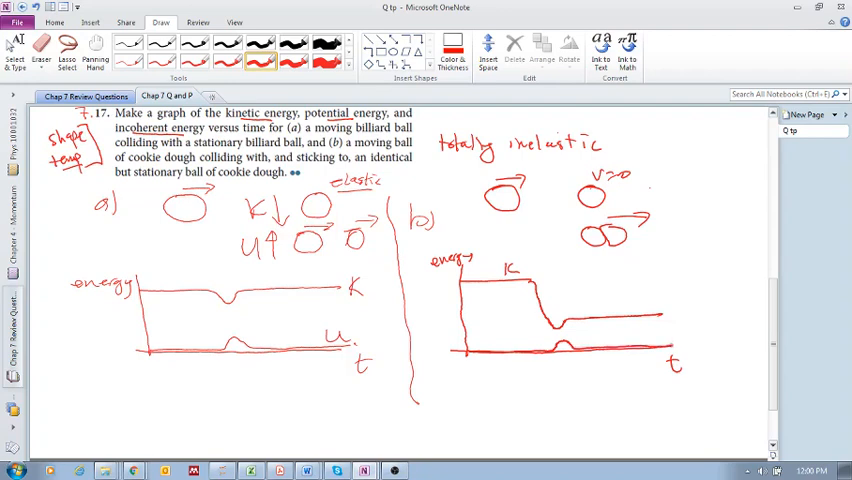
drag(664, 330, 682, 344)
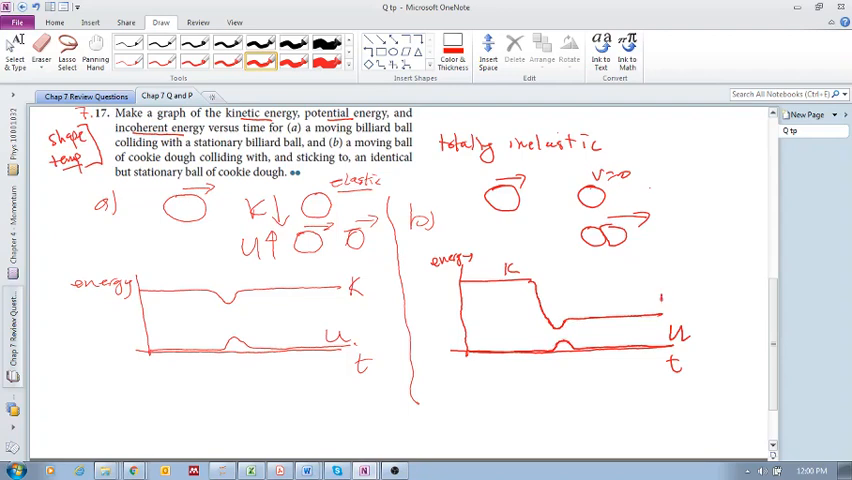
click(668, 304)
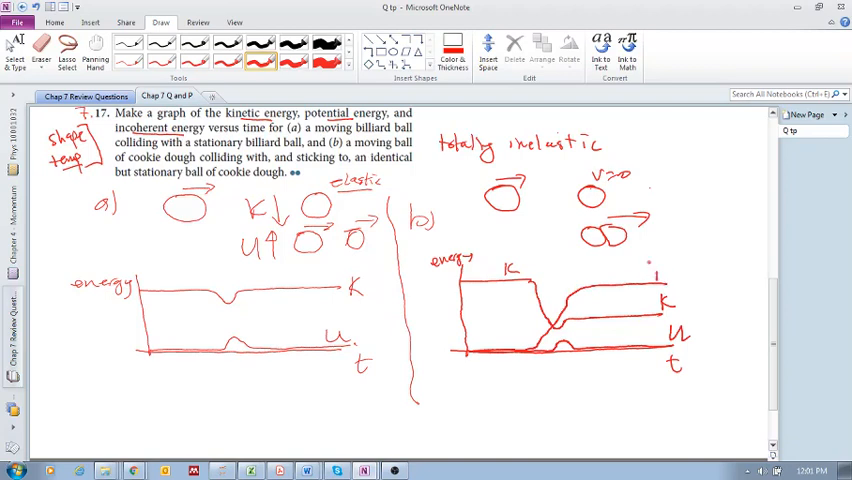
Label the rising curve on part (b)'s graph 'incoherent'
drag(650, 276, 724, 276)
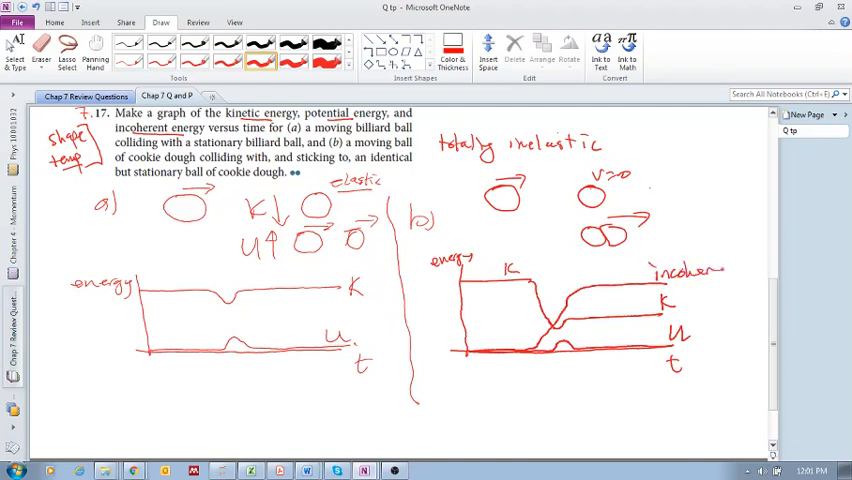